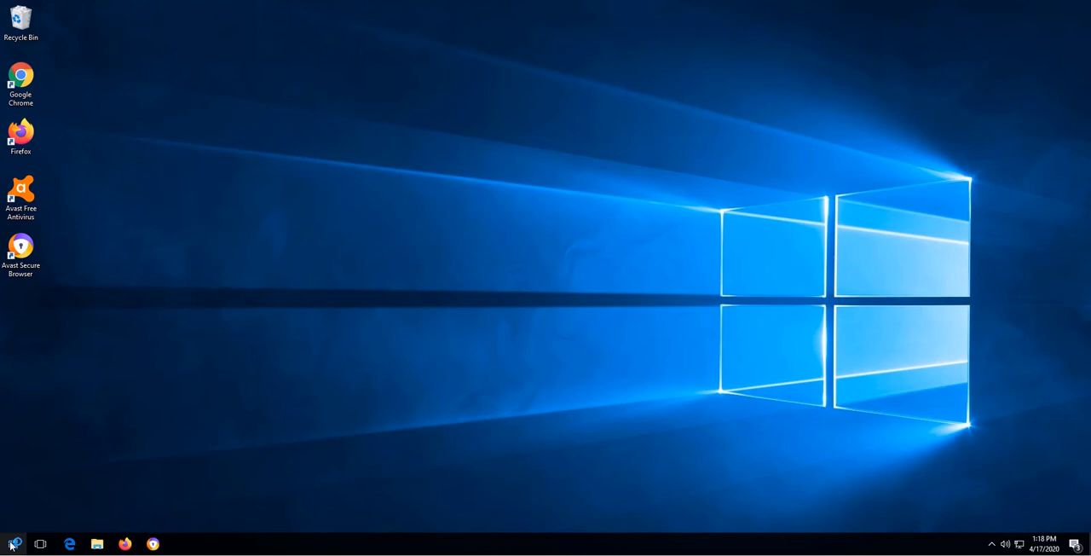
Search Windows for 'programs' and open Add or remove programs.
key("win+s")
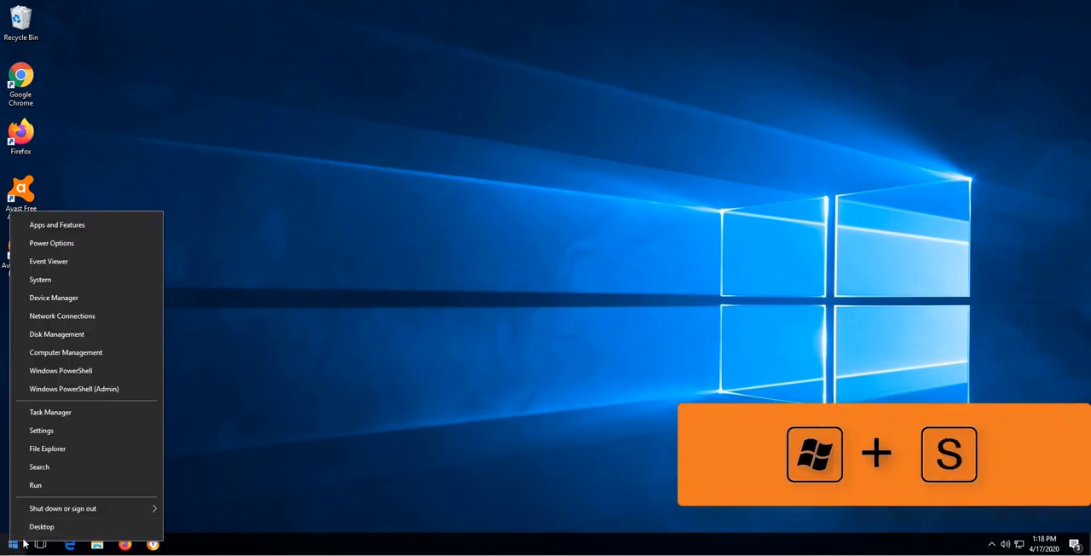
left_click(39, 467)
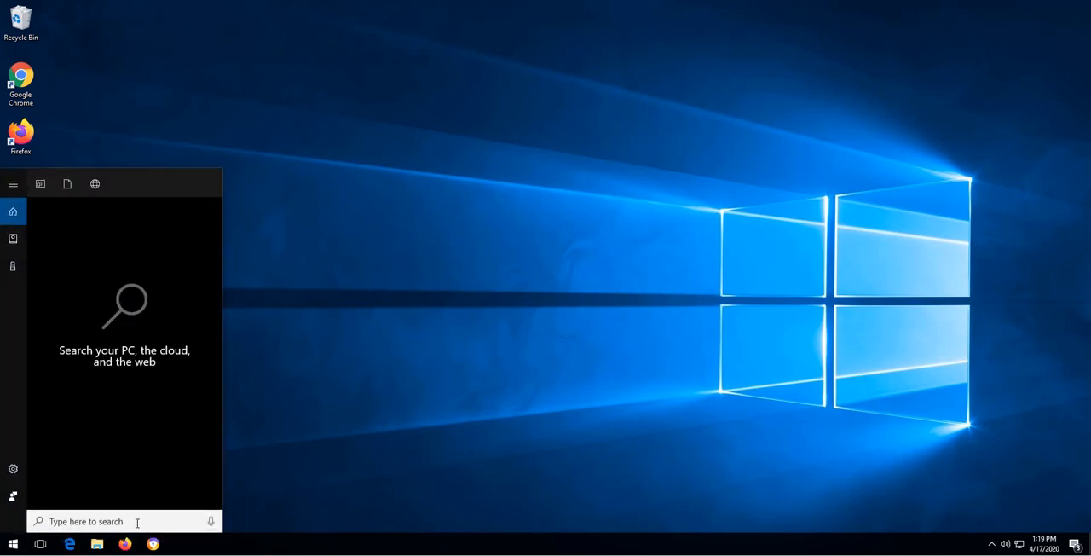
type("programs")
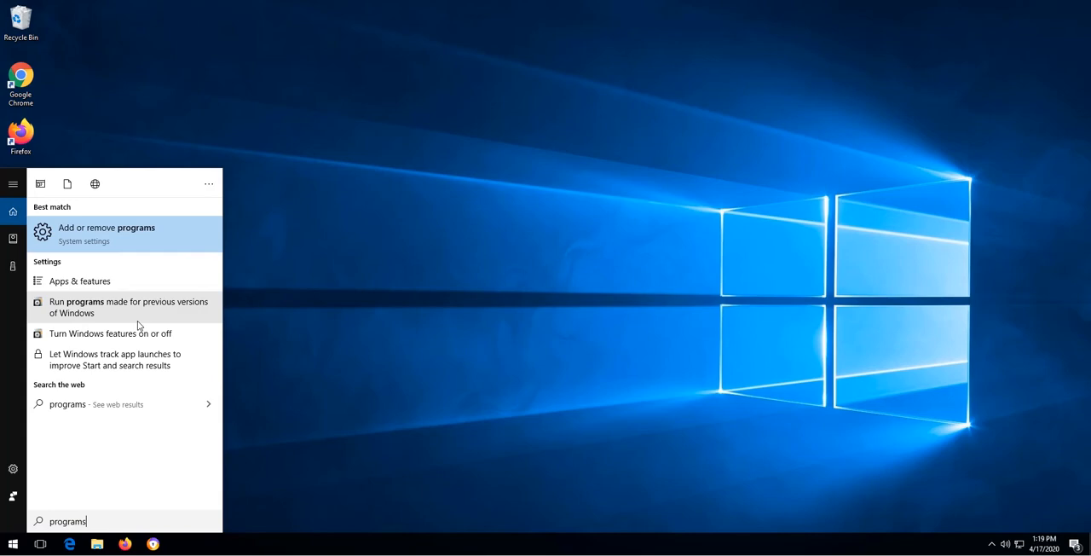
mouse_move(141, 243)
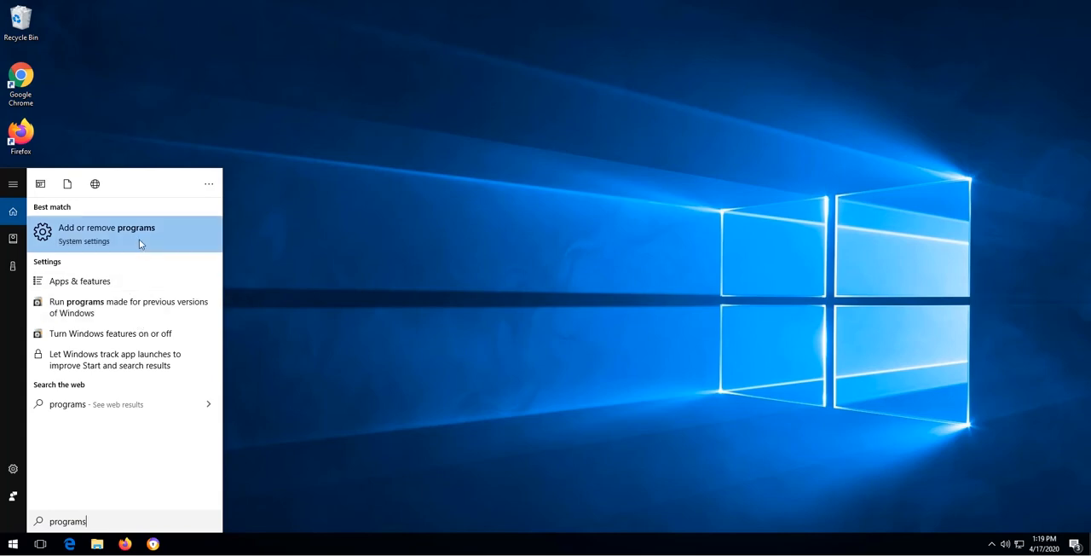
left_click(106, 232)
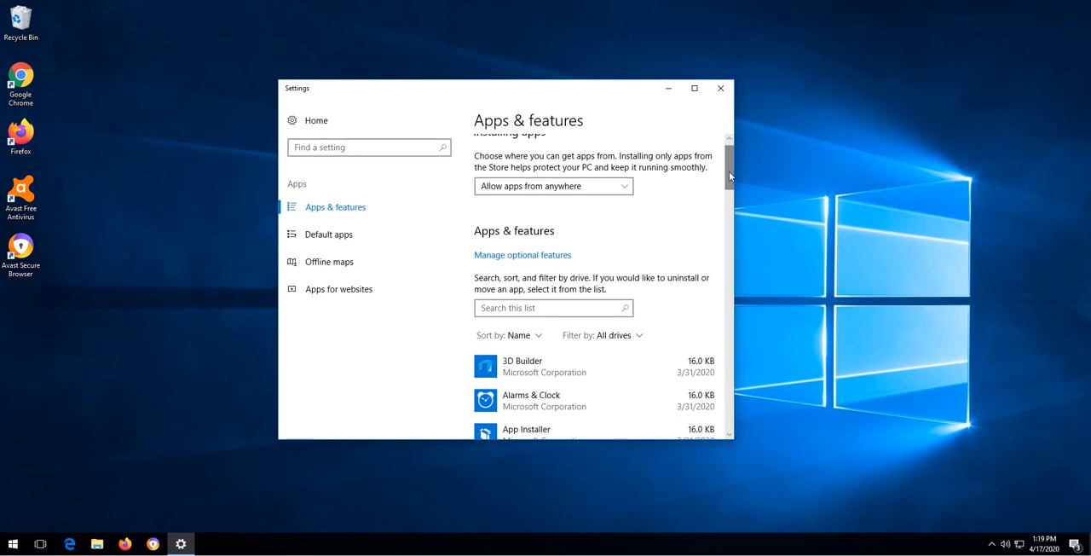
Scroll the Apps & features list to Avast Free Antivirus and start its uninstall.
scroll("down", 3)
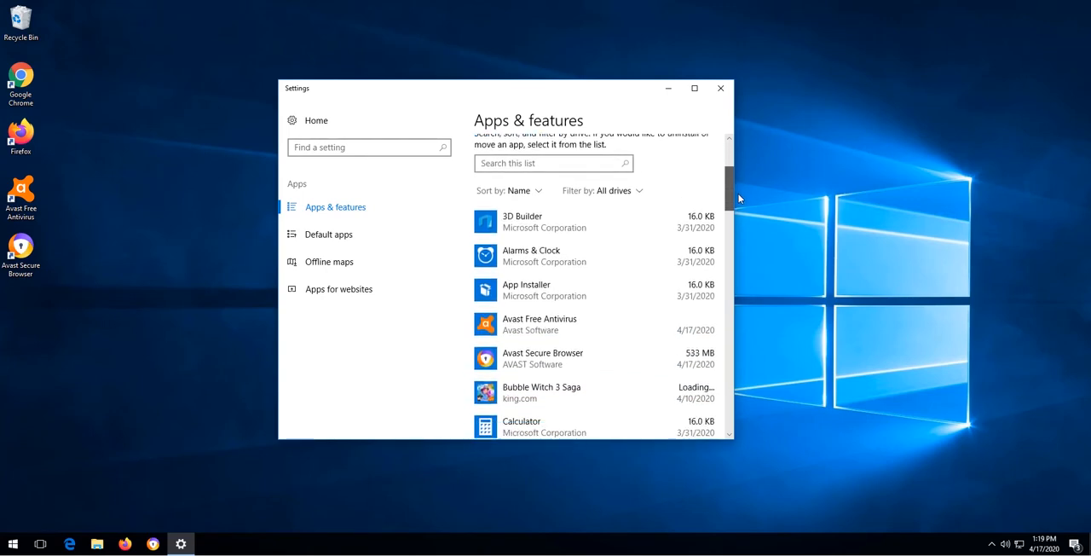
scroll("down", 3)
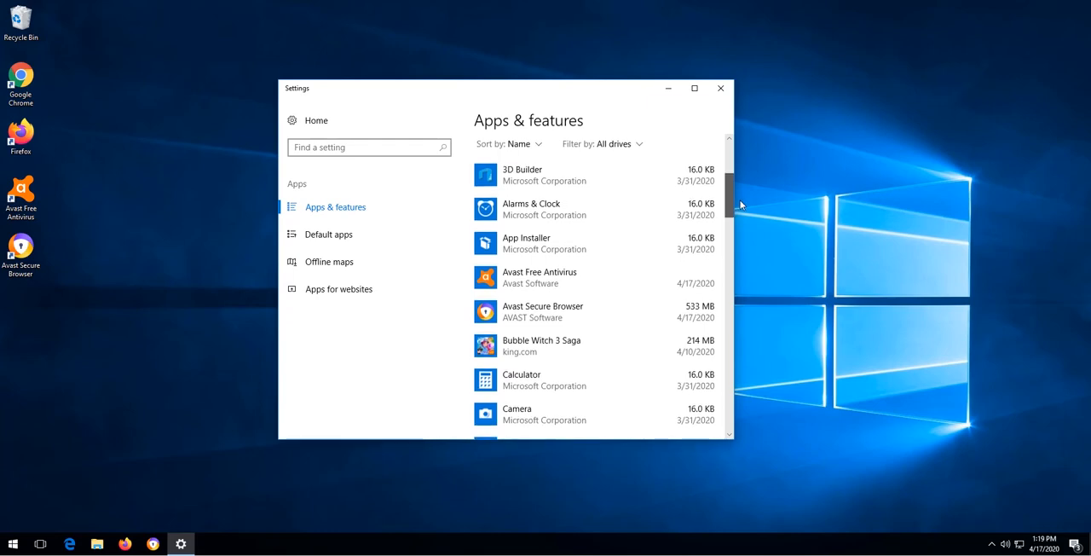
scroll("down", 3)
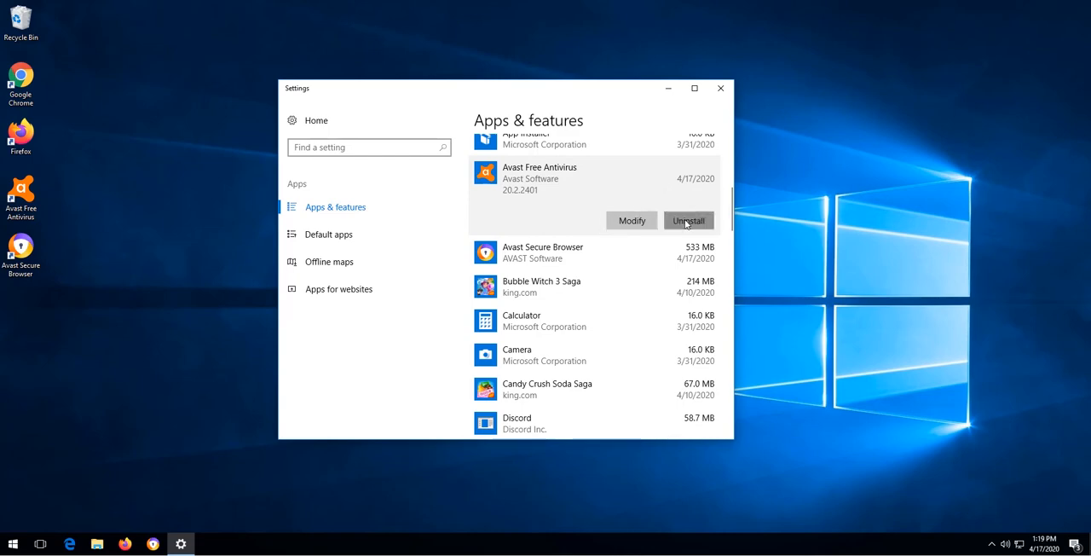
left_click(688, 220)
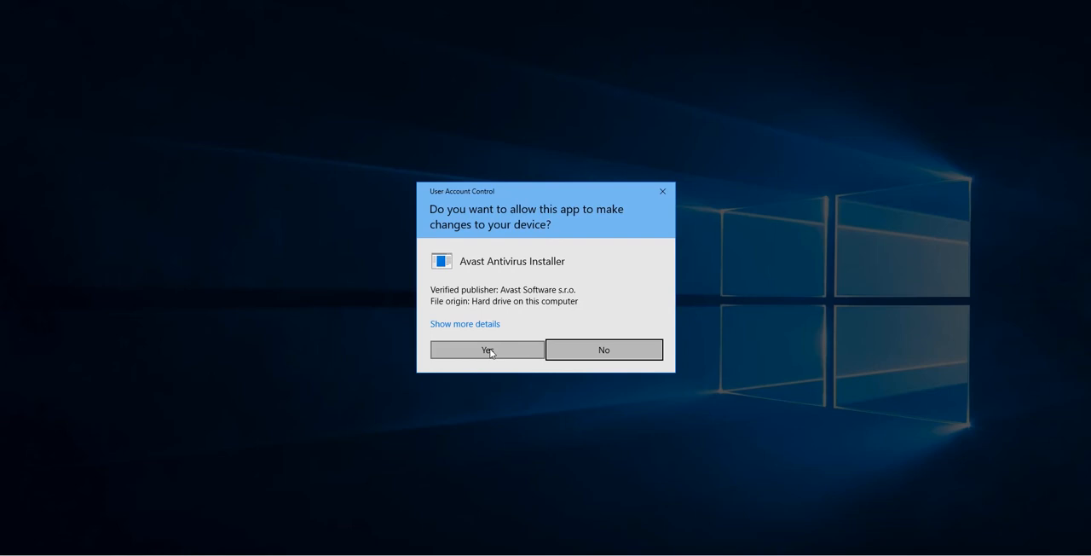
Allow the Avast installer through User Account Control and choose Uninstall.
left_click(486, 350)
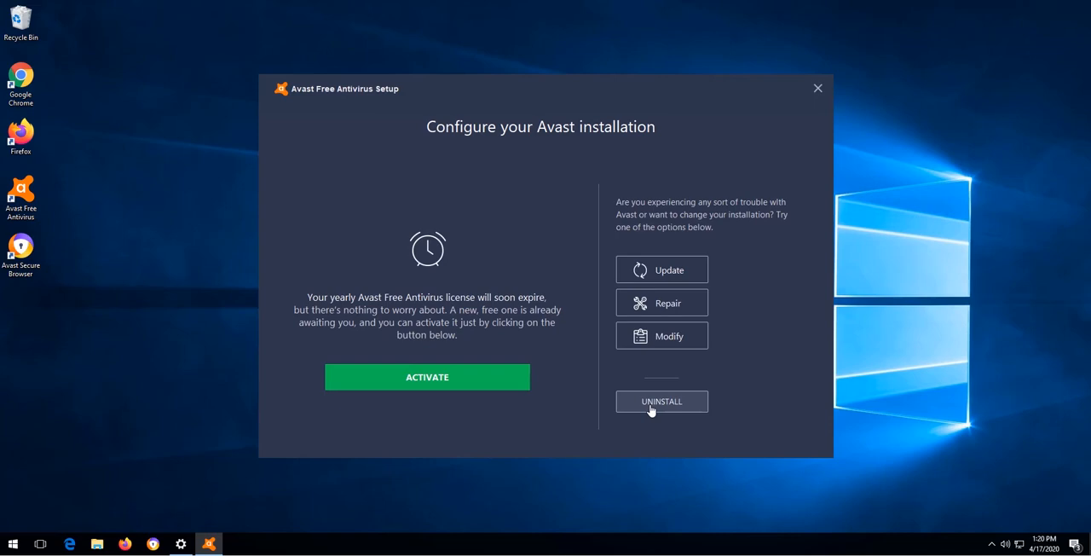
left_click(662, 402)
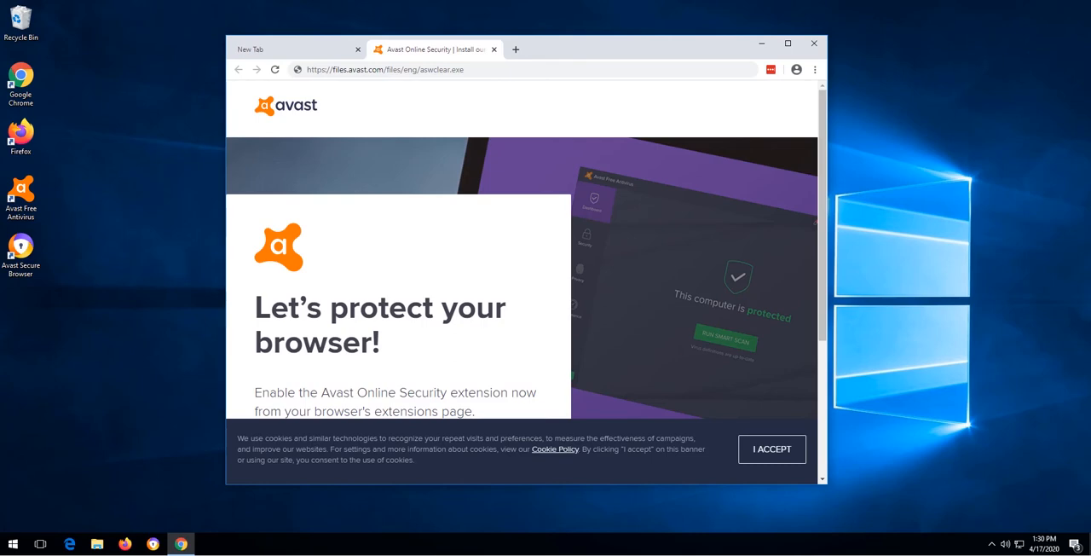
mouse_move(26, 402)
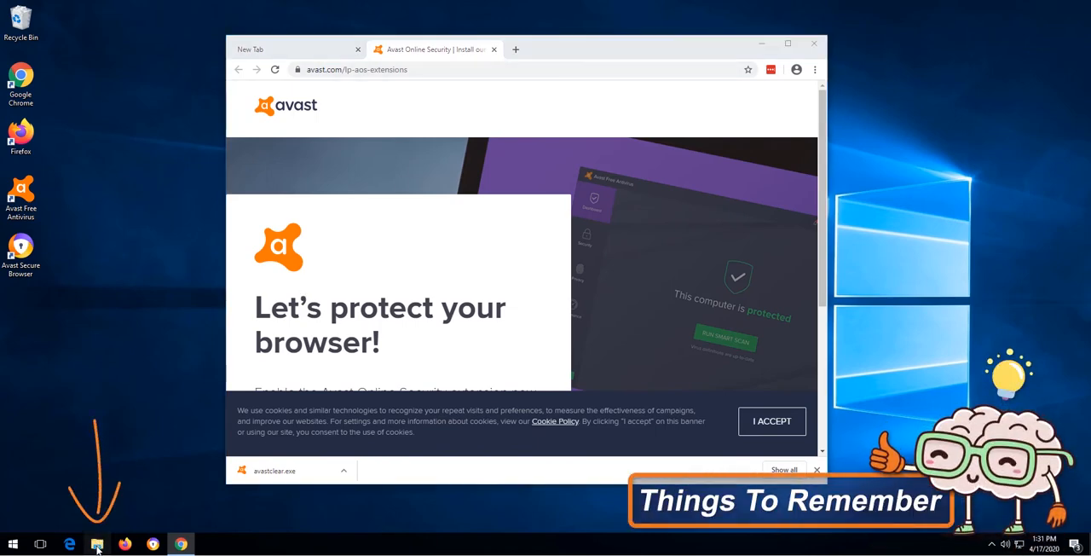
Run avastclear from Downloads as administrator, approving the User Account Control prompt.
left_click(96, 544)
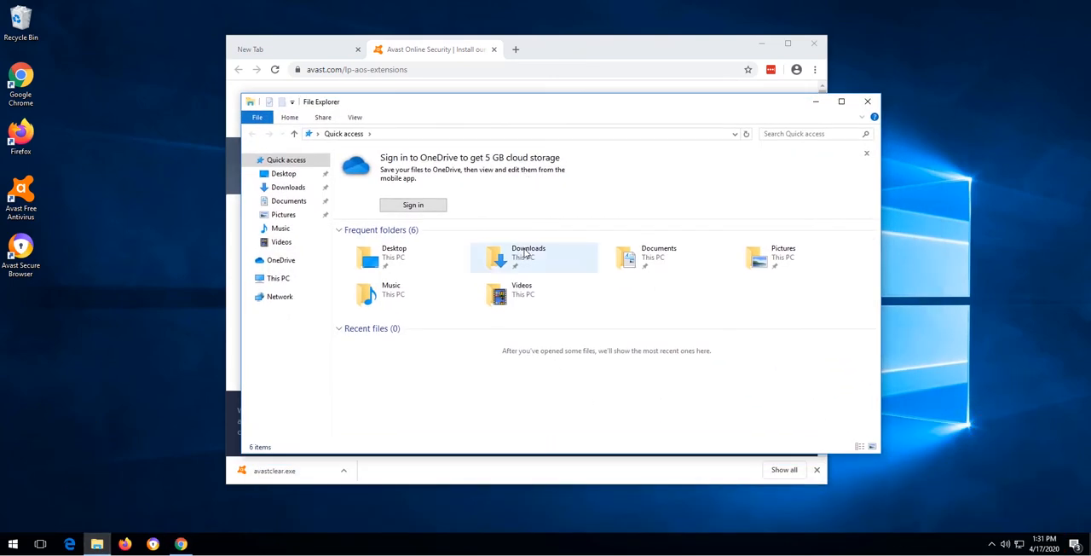
double_click(527, 257)
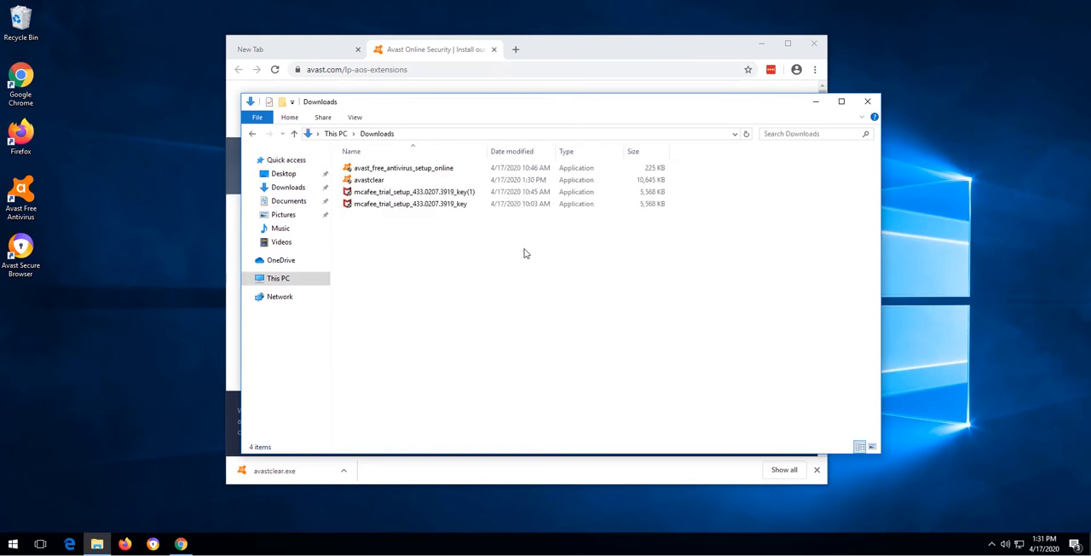
left_click(369, 180)
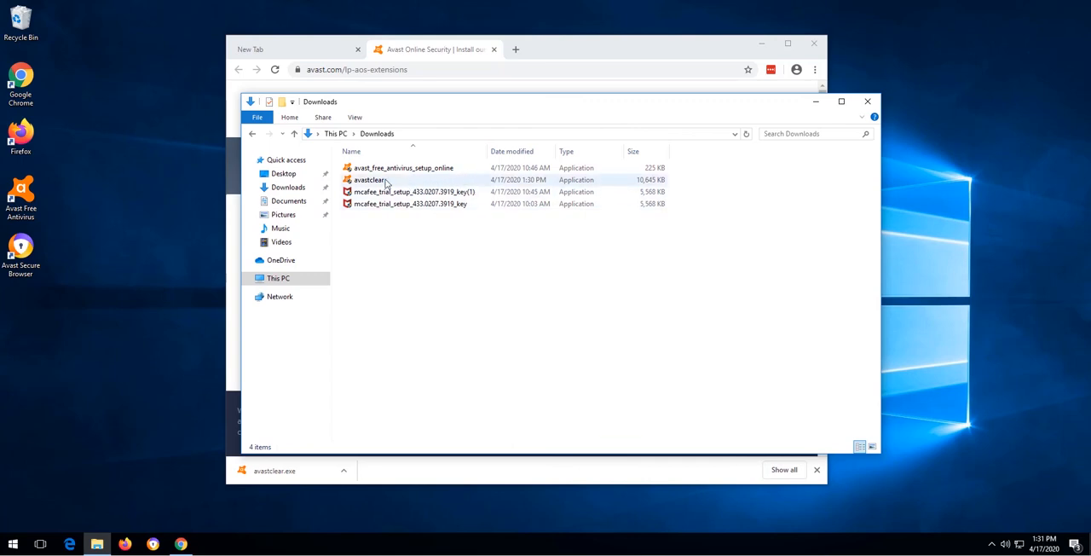
right_click(386, 182)
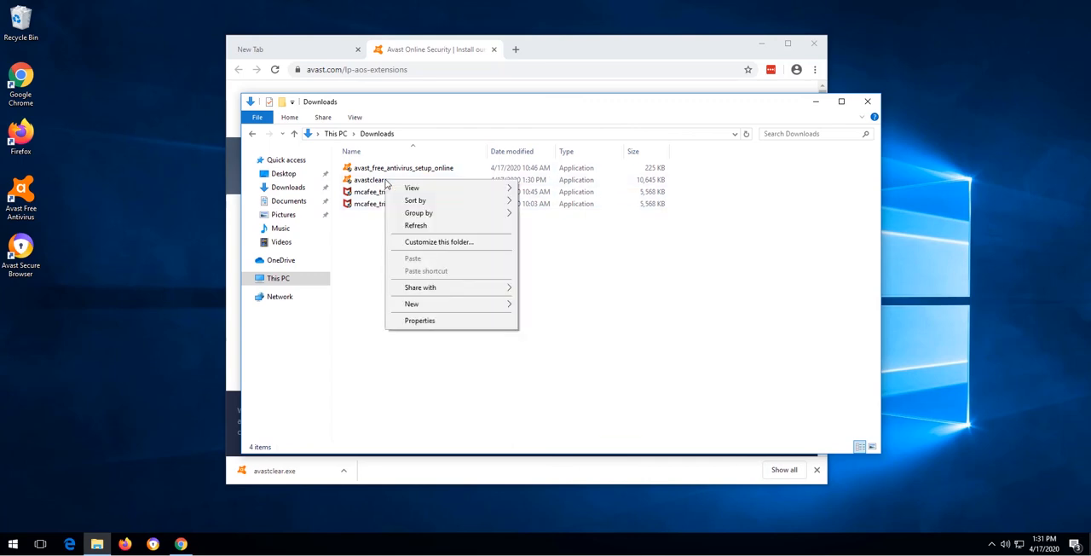
right_click(368, 180)
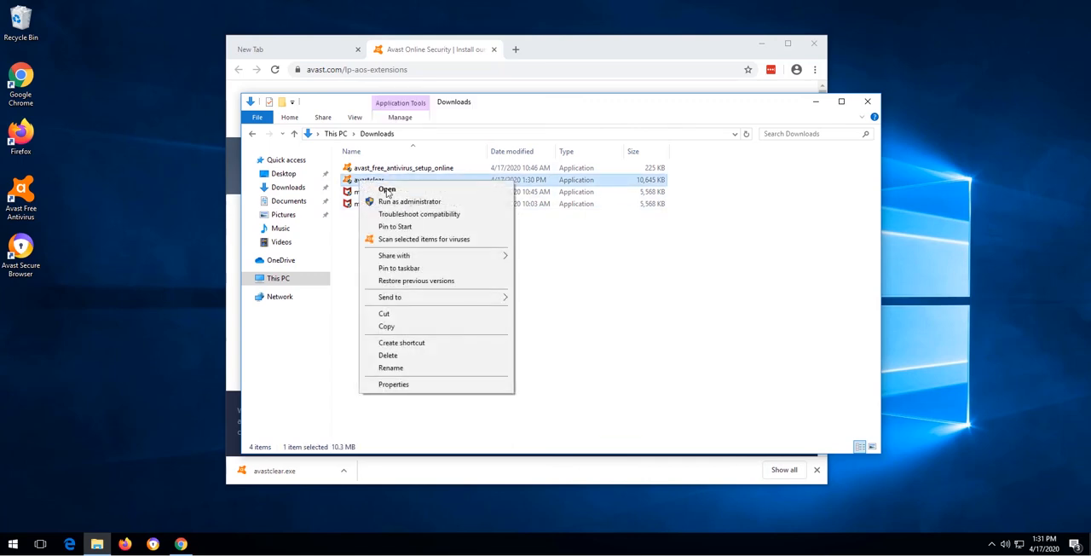
mouse_move(409, 201)
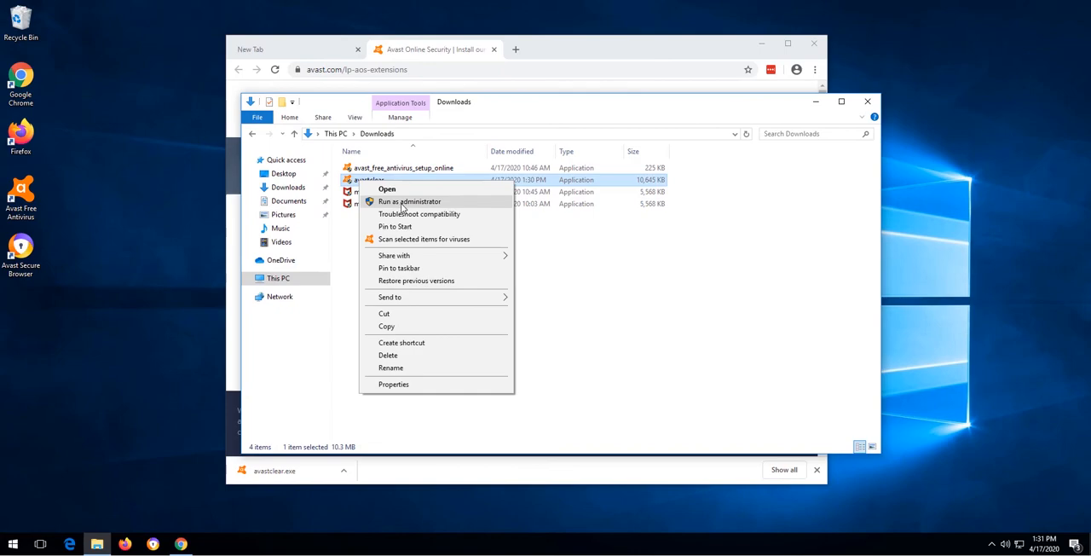
left_click(409, 202)
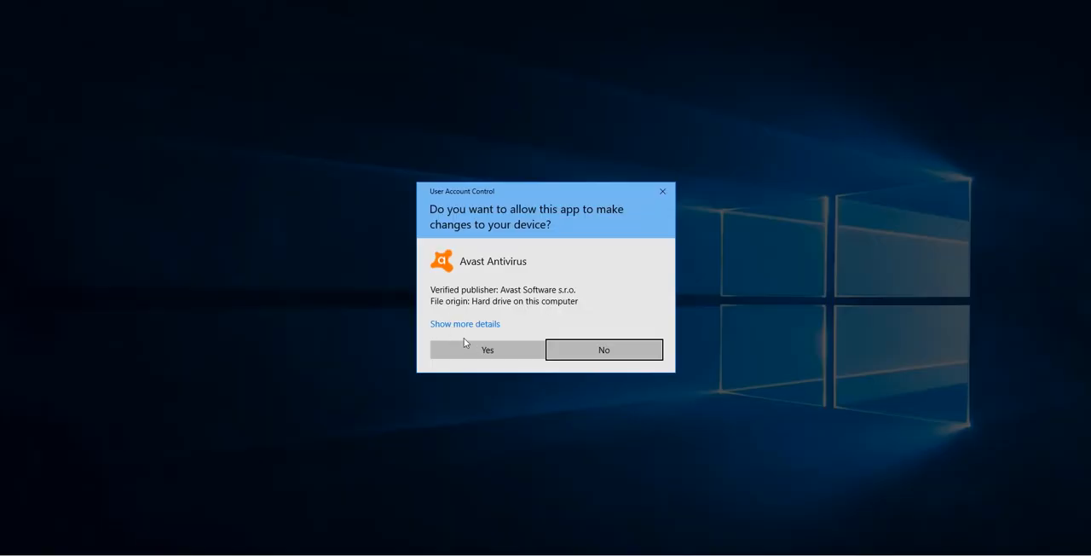
left_click(487, 349)
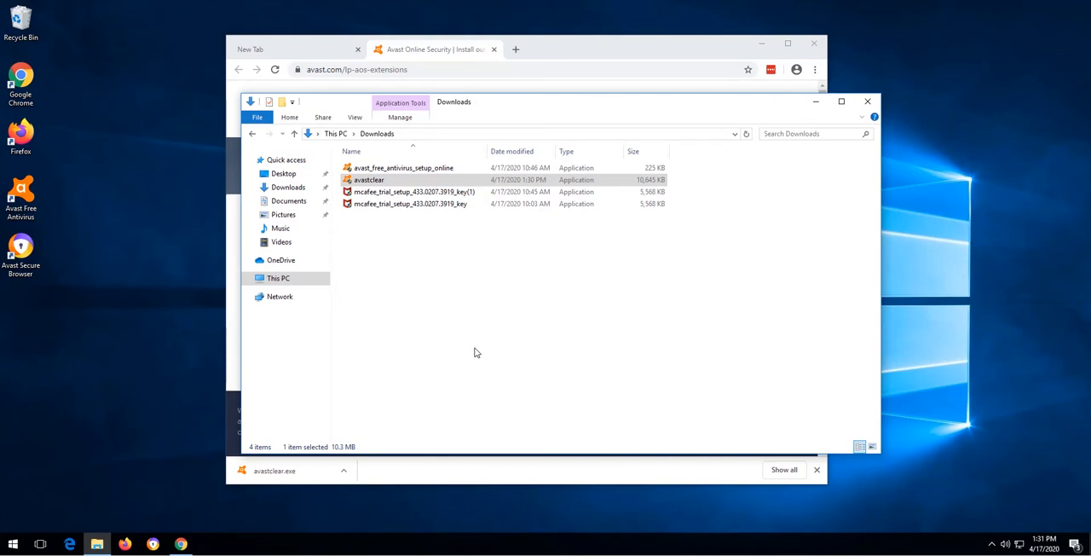
double_click(369, 180)
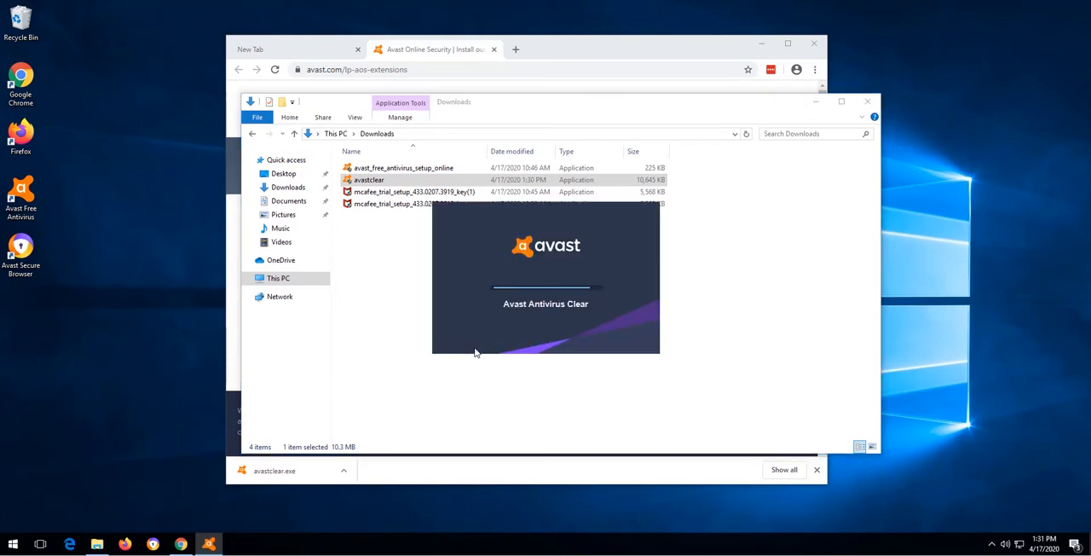